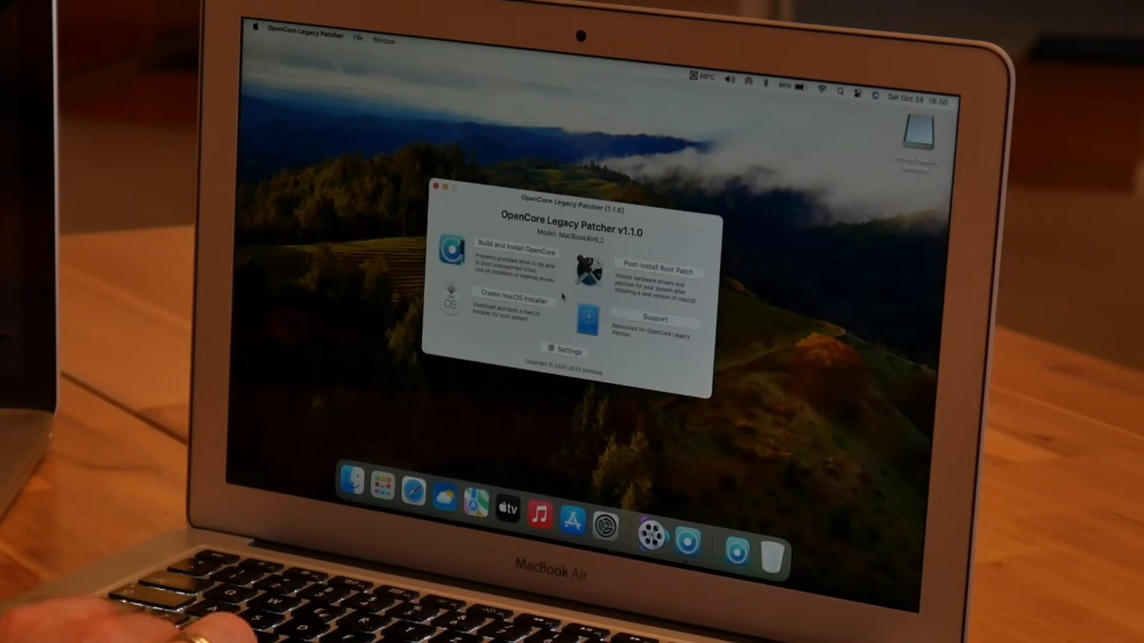
Step: Close the OpenCore Legacy Patcher window to return to the desktop
{"action": "left_click", "coordinate": [658, 272]}
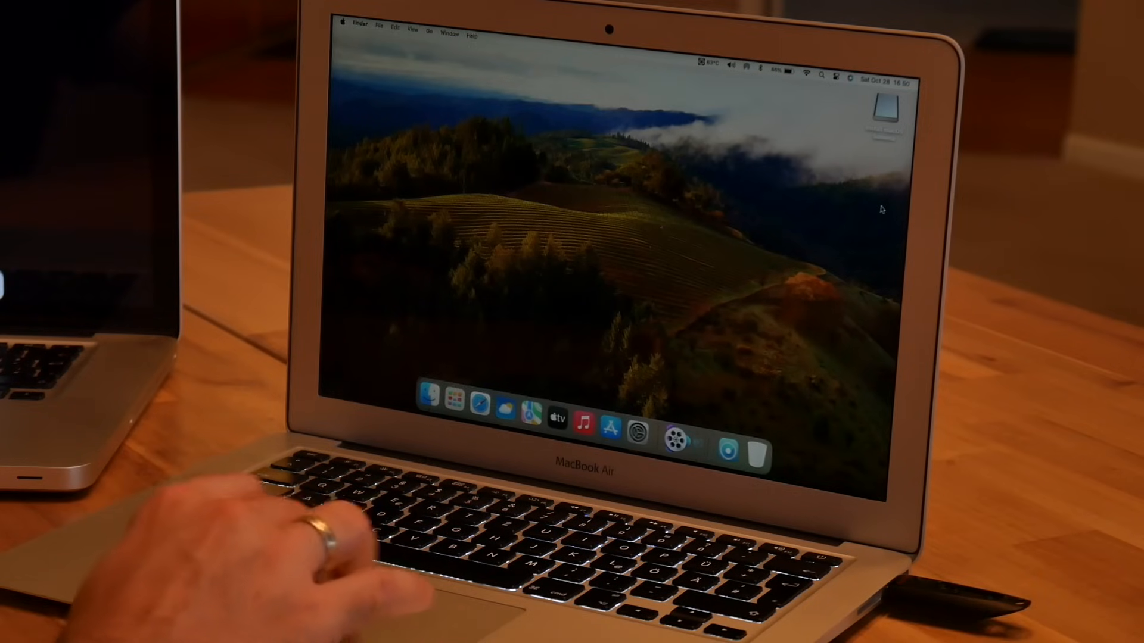
Step: Eject the USB installer drive from the desktop so it can be unplugged
{"action": "right_click", "coordinate": [884, 110]}
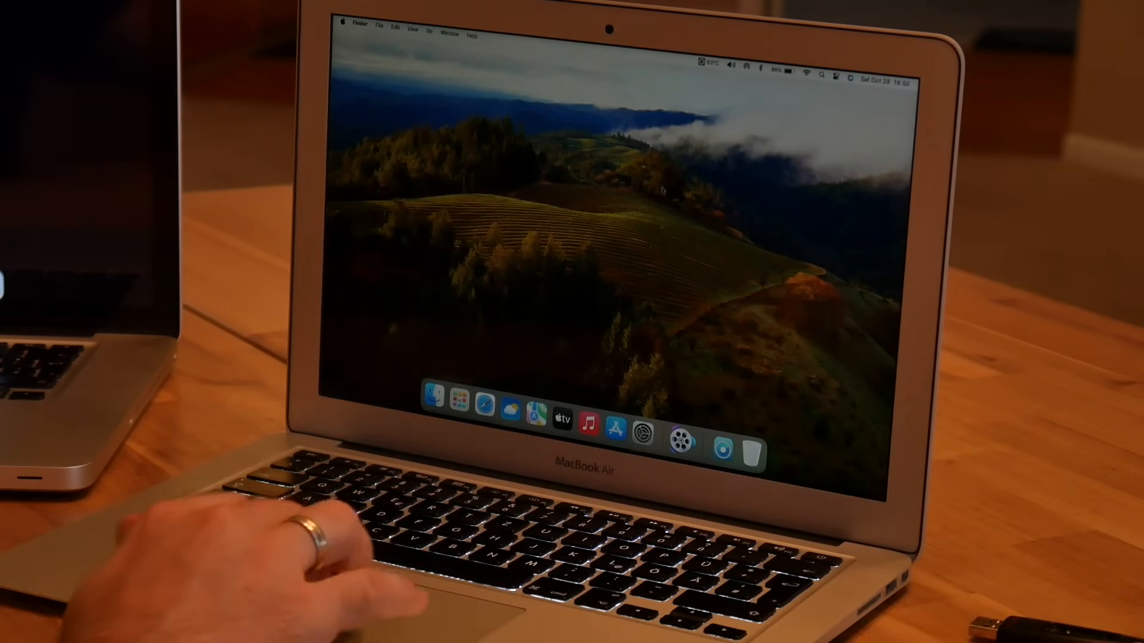
{"action": "left_click", "coordinate": [347, 23]}
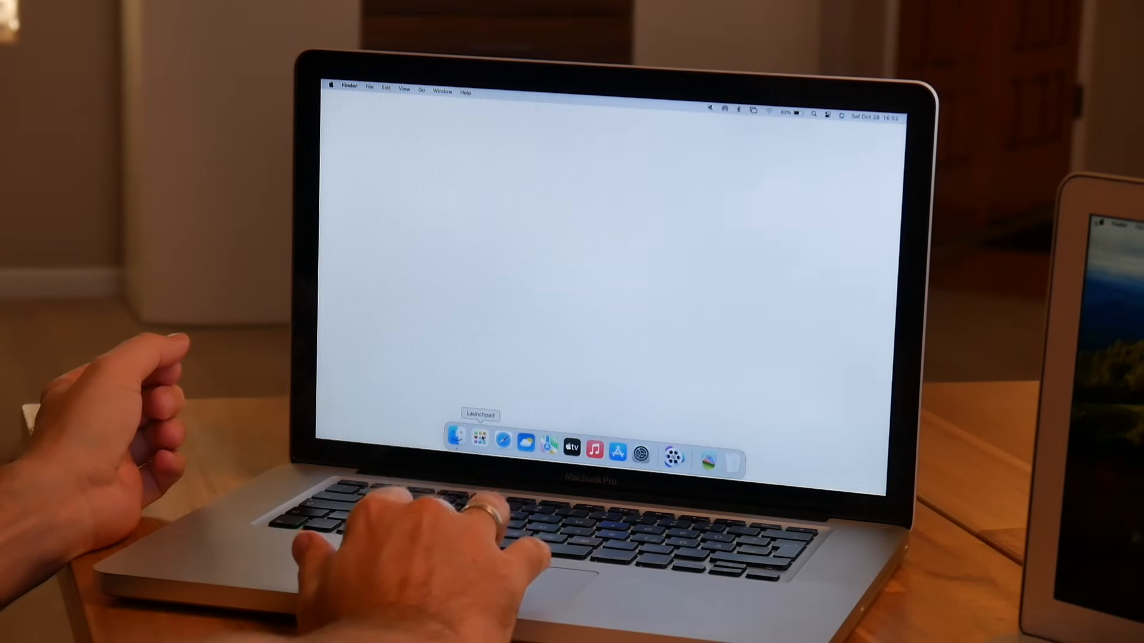
{"action": "left_click", "coordinate": [479, 437]}
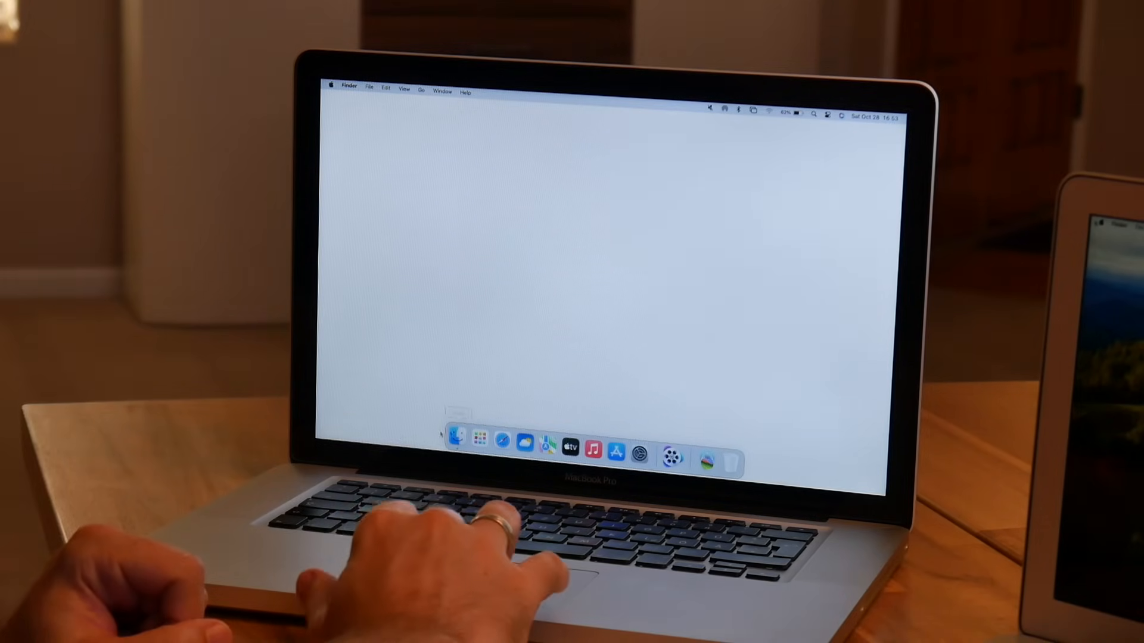
{"action": "mouse_move", "coordinate": [705, 464]}
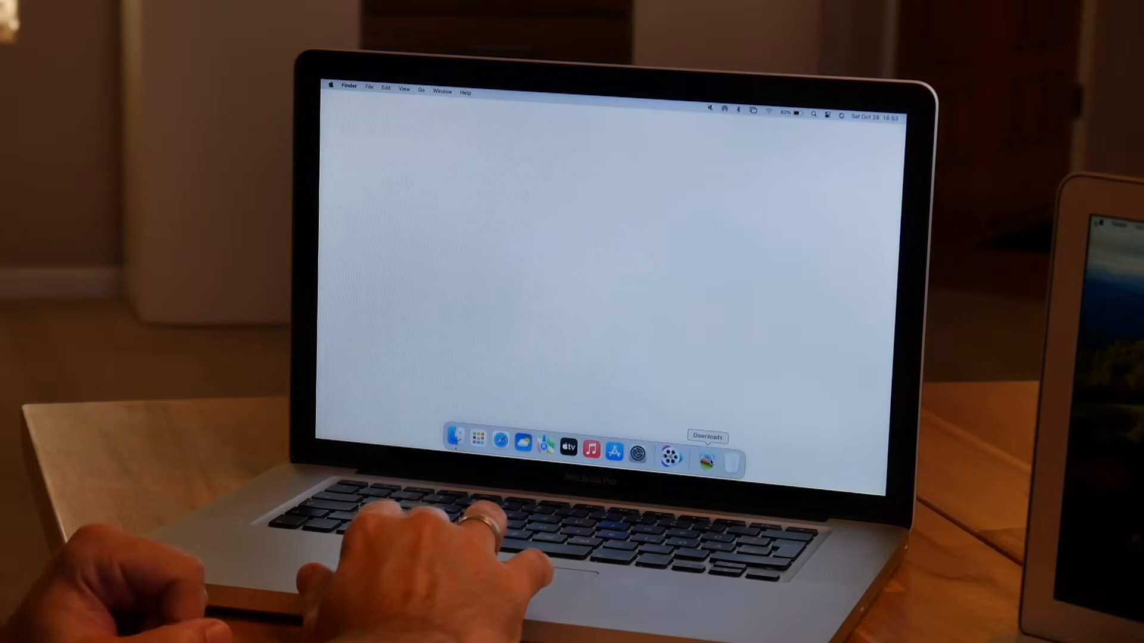
Step: Launch the patcher and start Post-Install Root Patching, relaunching as root with the admin password
{"action": "left_click", "coordinate": [733, 462]}
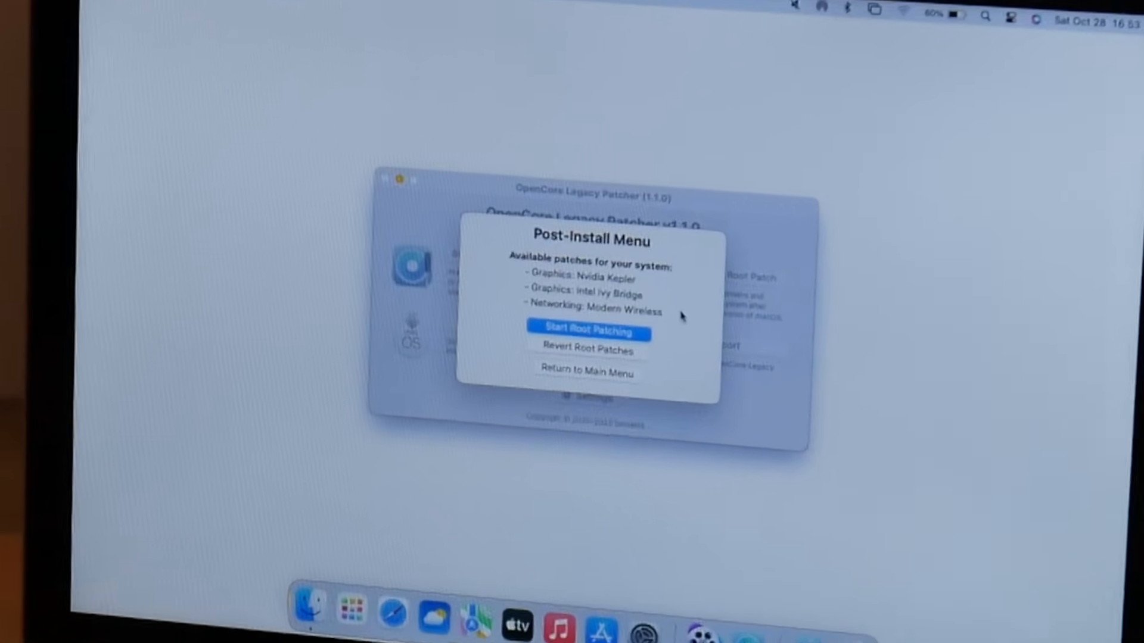
{"action": "left_click", "coordinate": [587, 330]}
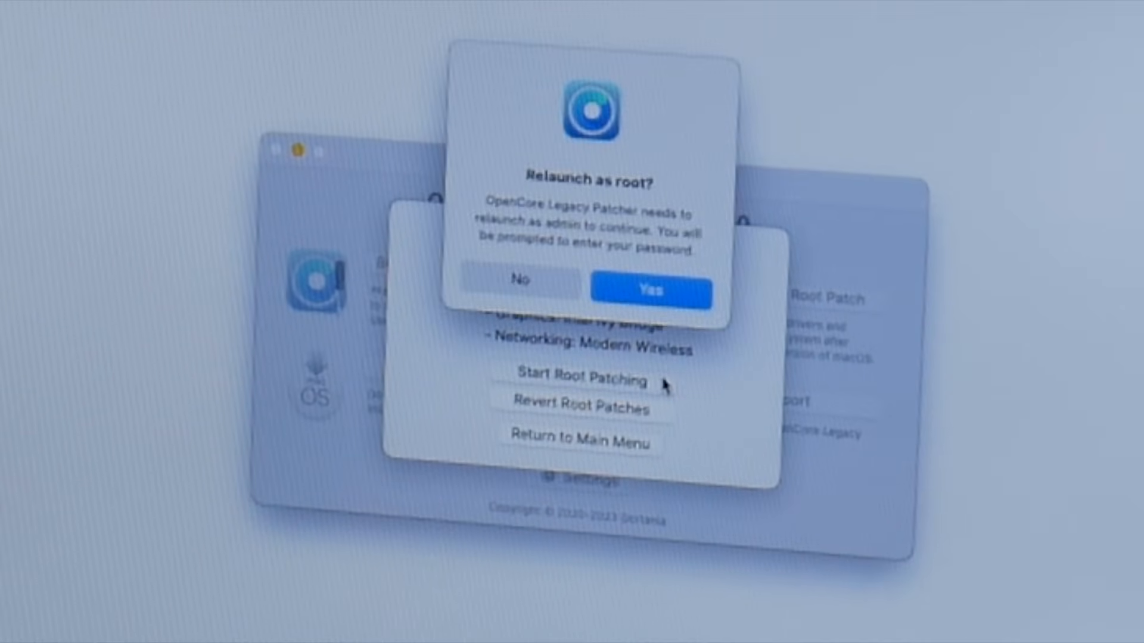
{"action": "left_click", "coordinate": [649, 289]}
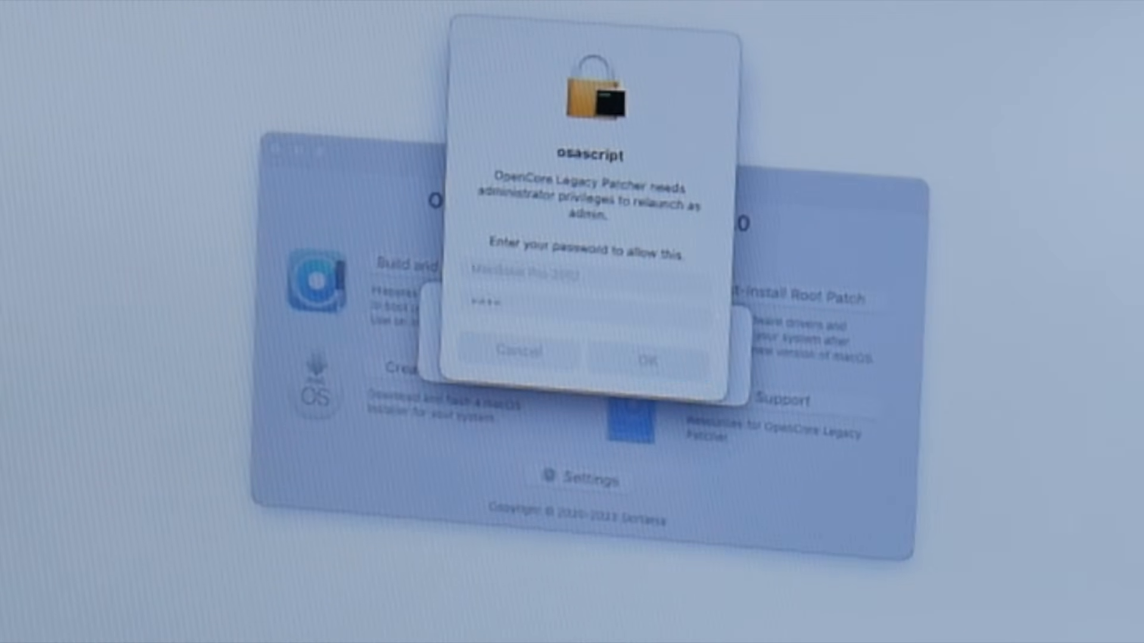
{"action": "left_click", "coordinate": [652, 361]}
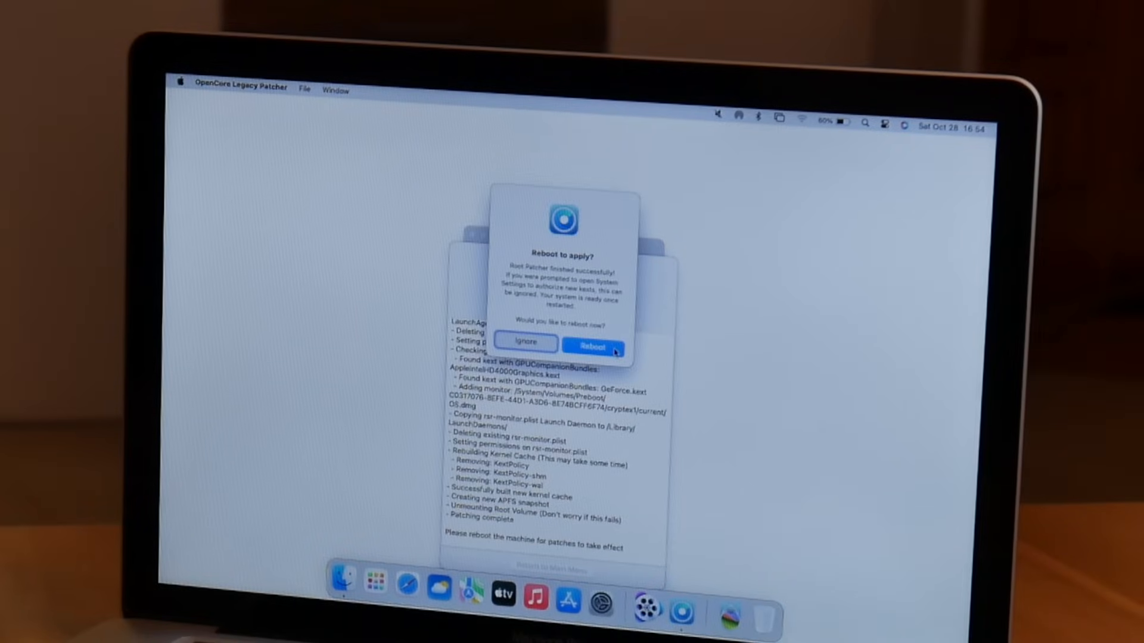
Step: Reboot the MacBook Pro now to apply the root patches
{"action": "left_click", "coordinate": [593, 347]}
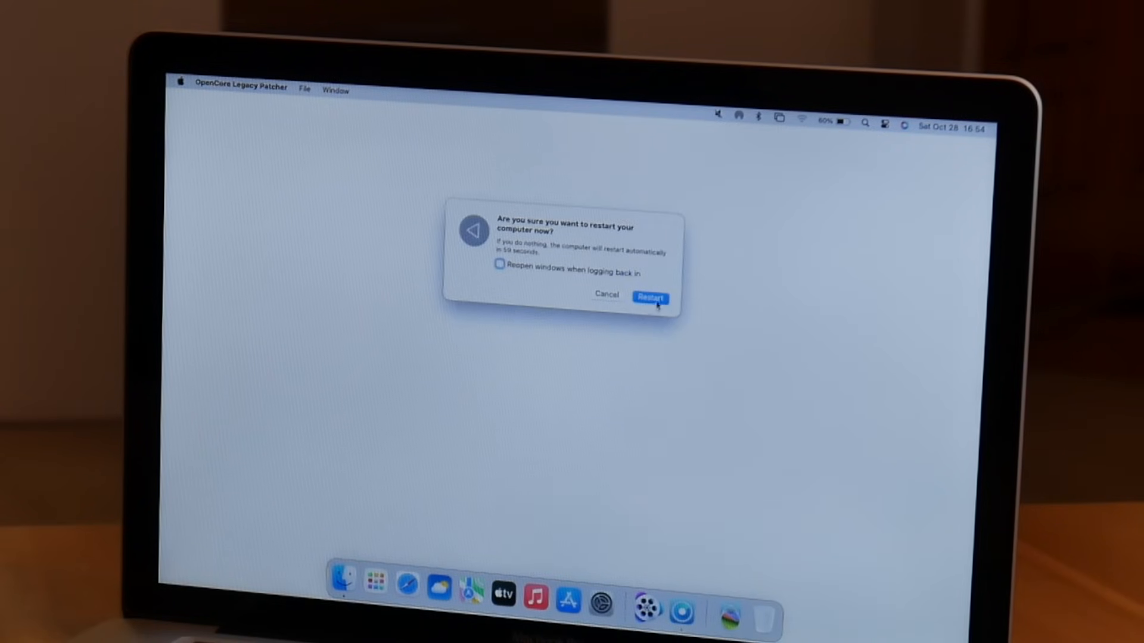
{"action": "left_click", "coordinate": [648, 298]}
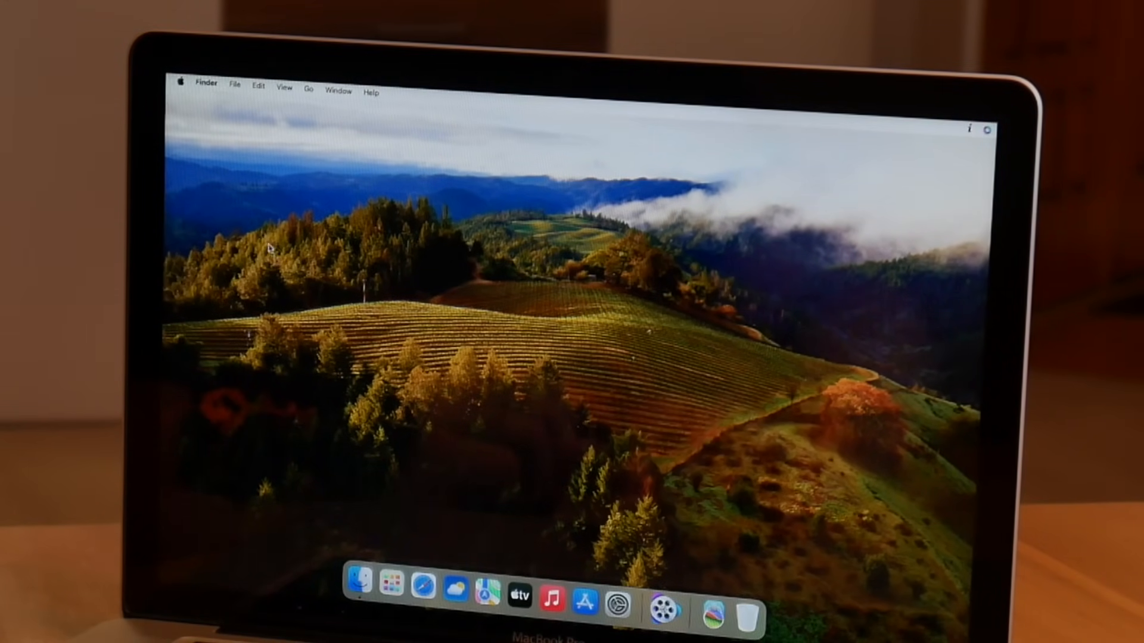
Step: Show Launchpad and expand the Other folder of utility apps
{"action": "left_click", "coordinate": [389, 582]}
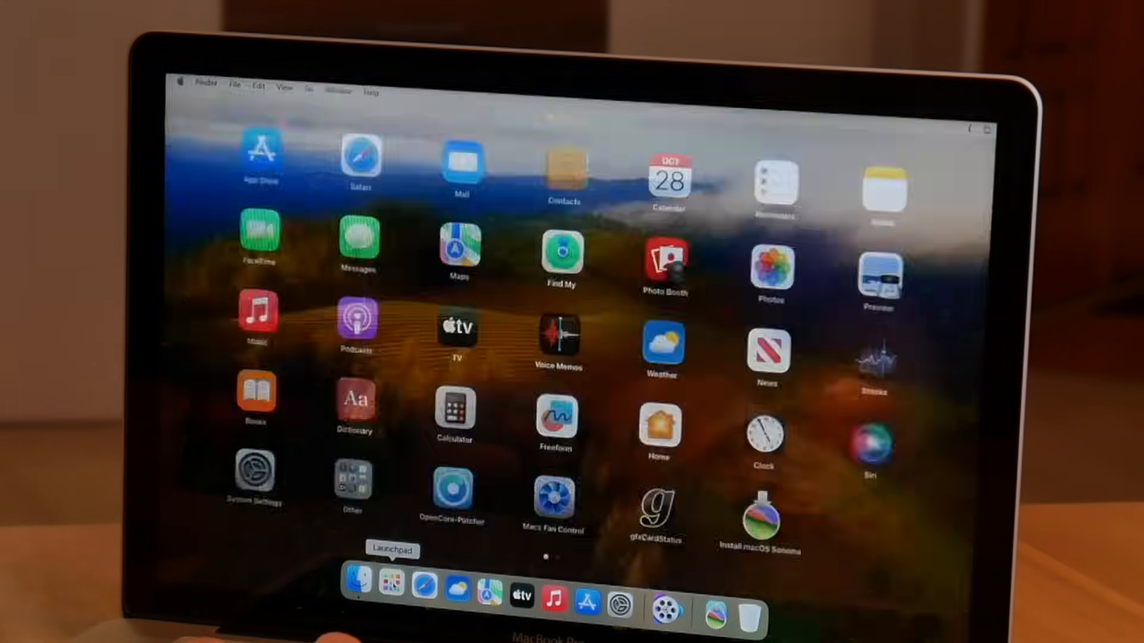
{"action": "left_click", "coordinate": [359, 484]}
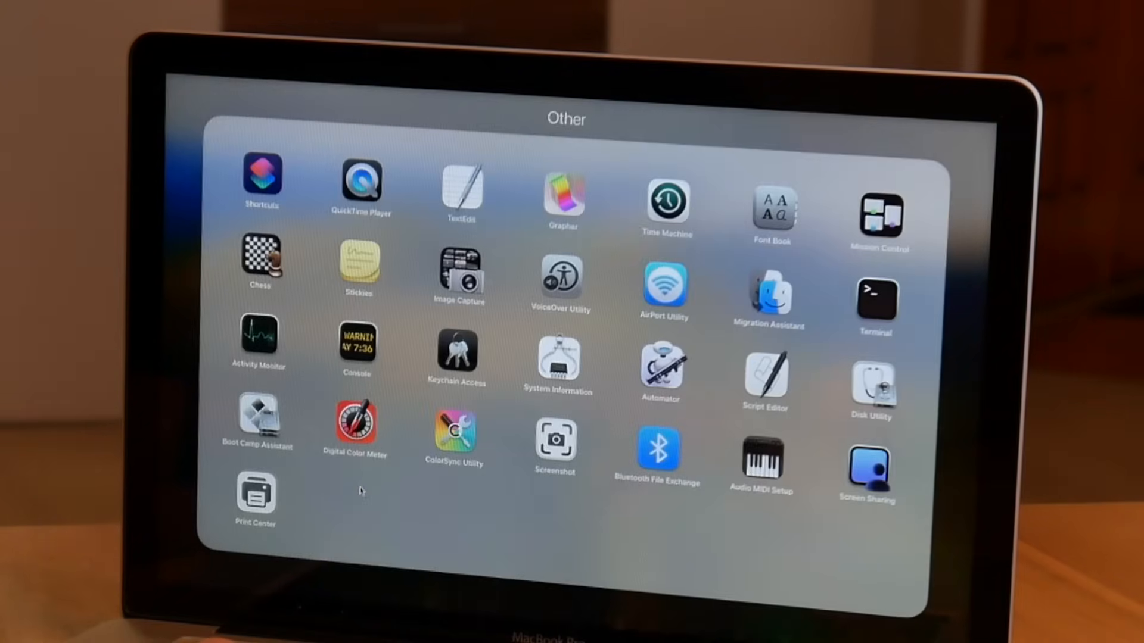